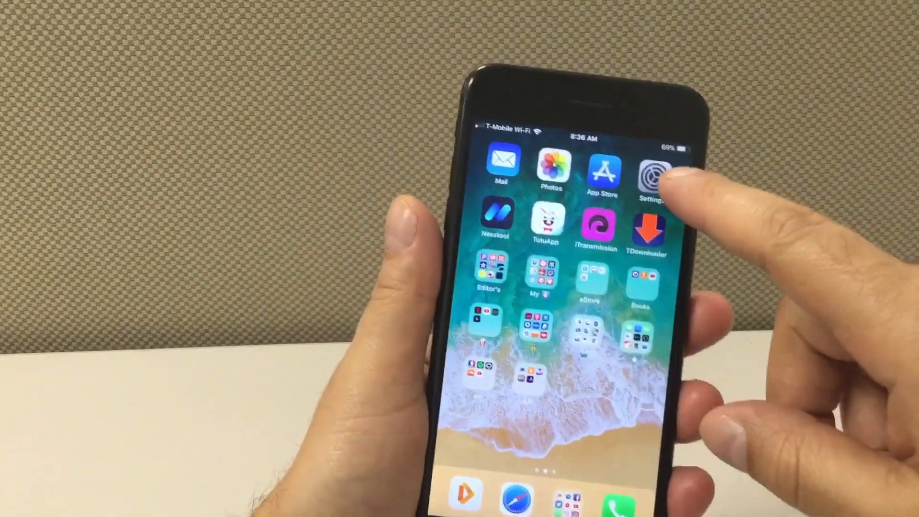
- Launch Settings, go to General > Background App Refresh, and review the app list
click(652, 170)
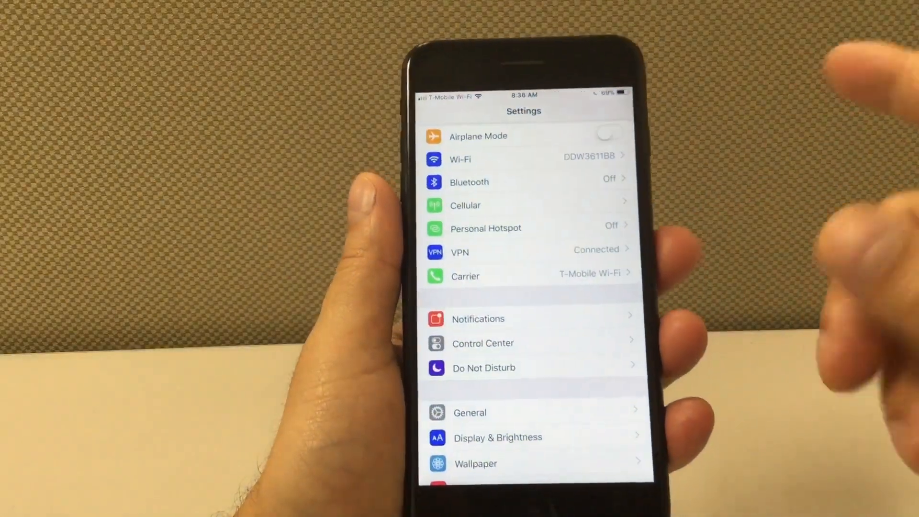
click(469, 412)
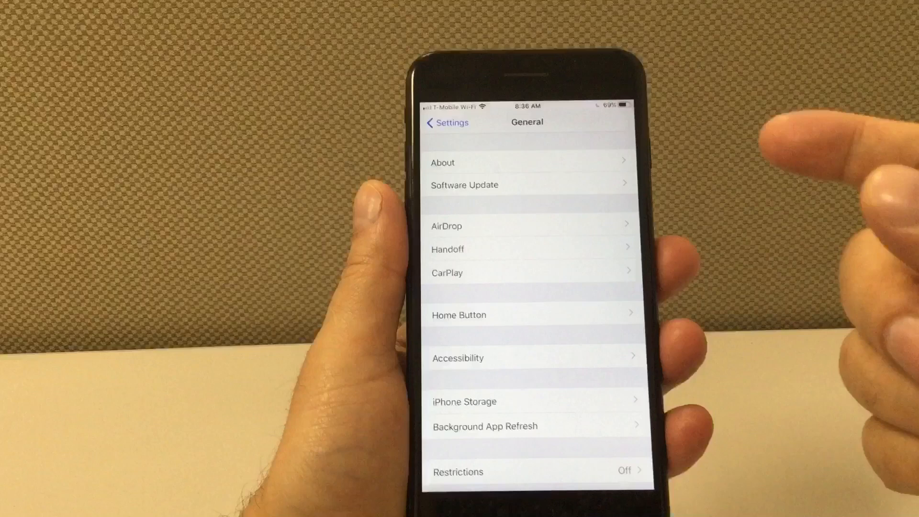
scroll(down, 3)
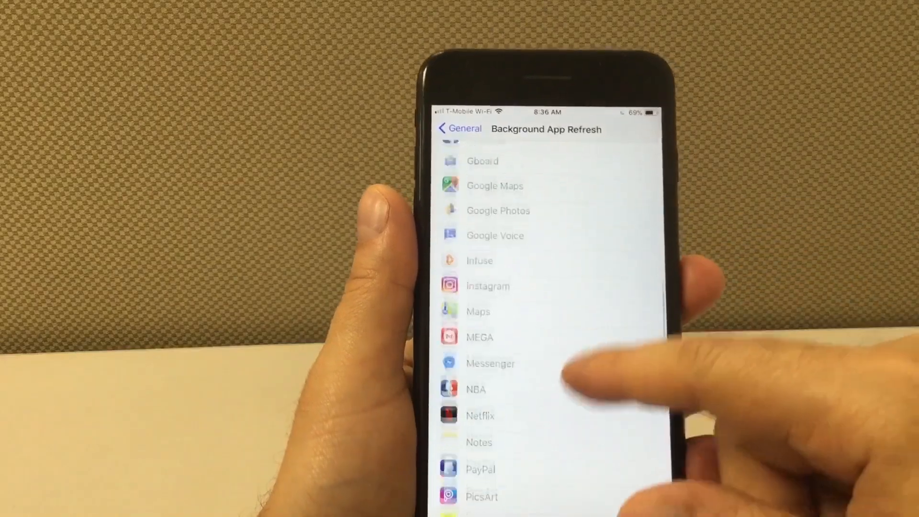
scroll(up, 3)
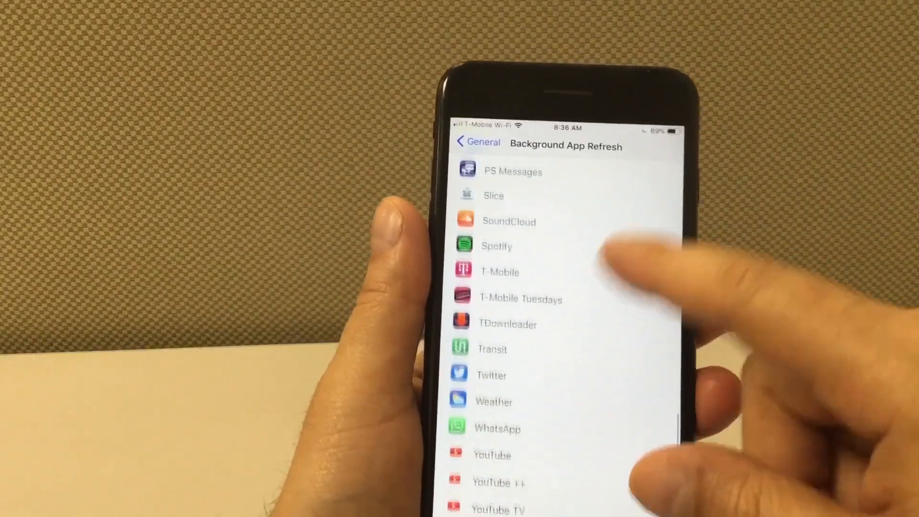
scroll(up, 3)
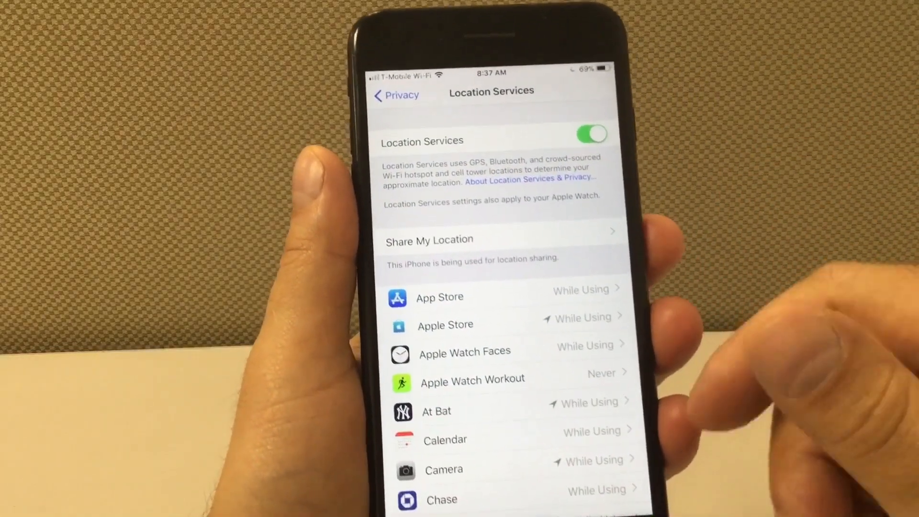
- Review the Apple Store app's Allow Location Access options, then return
click(462, 297)
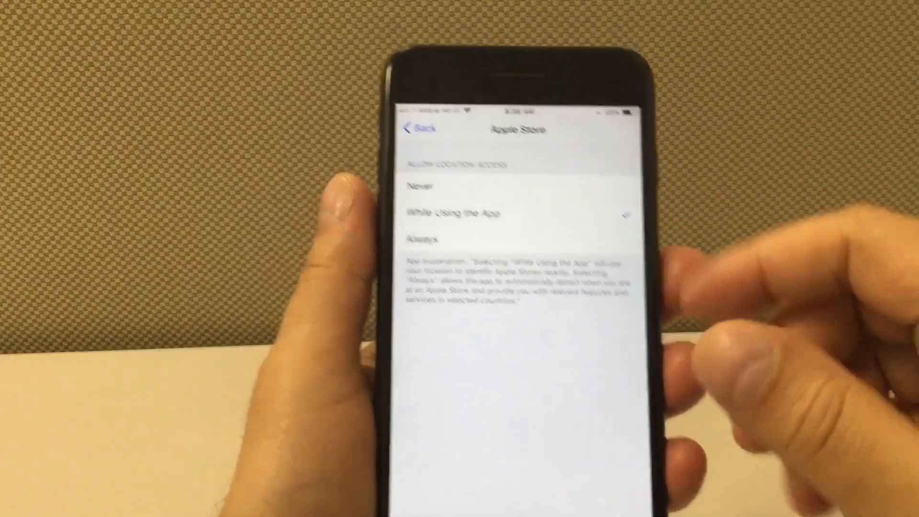
click(414, 129)
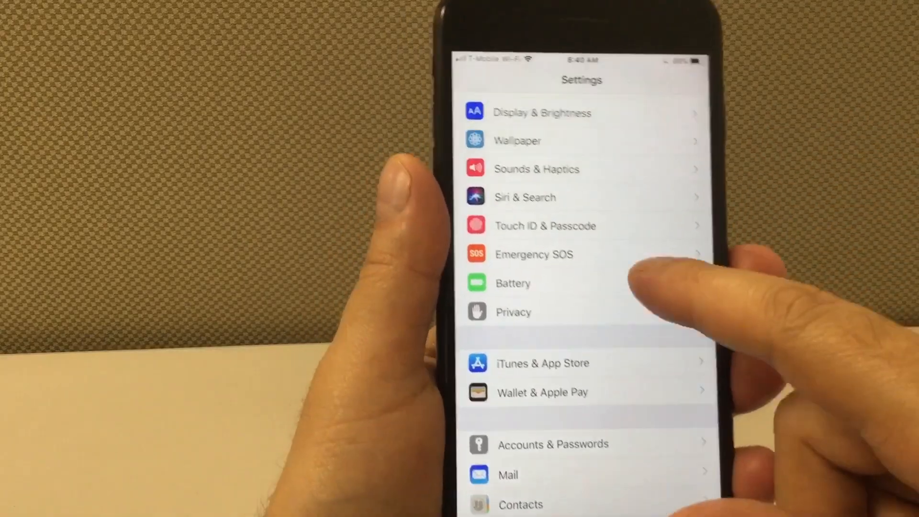
click(512, 282)
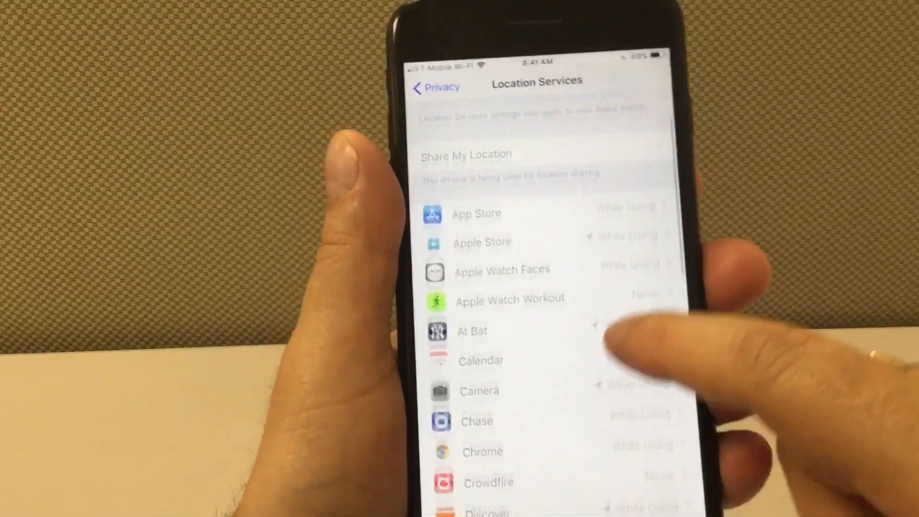
- Scroll Location Services to the bottom, past Zillow, to System Services
scroll(down, 3)
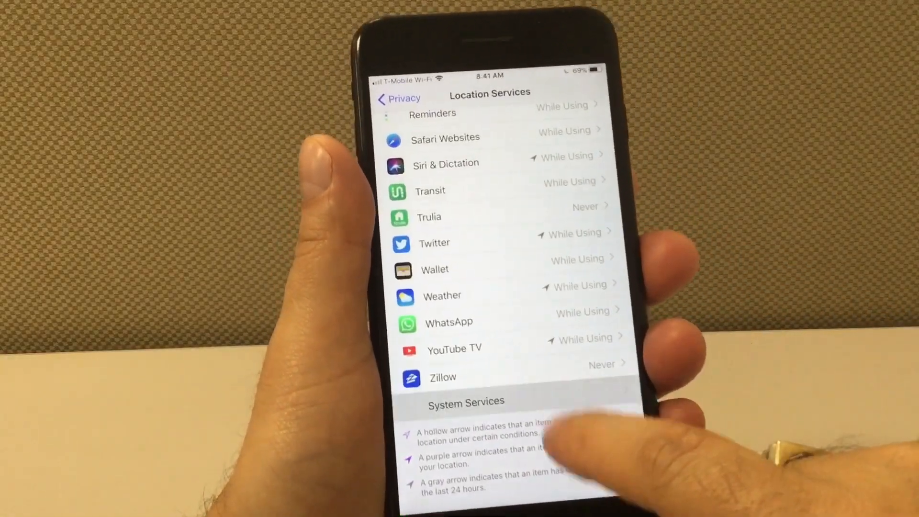
- Leave only Emergency SOS, Find My iPhone and Wi-Fi Calling on, with analytics off
click(465, 401)
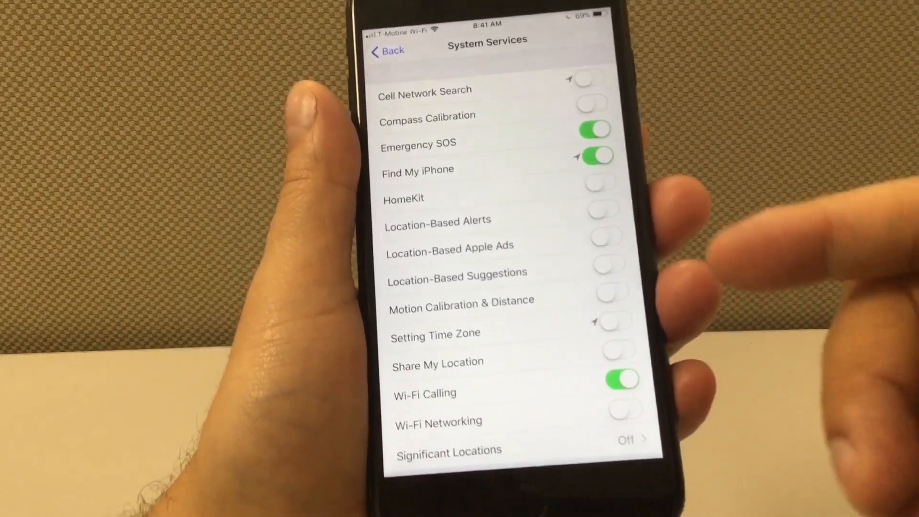
scroll(up, 3)
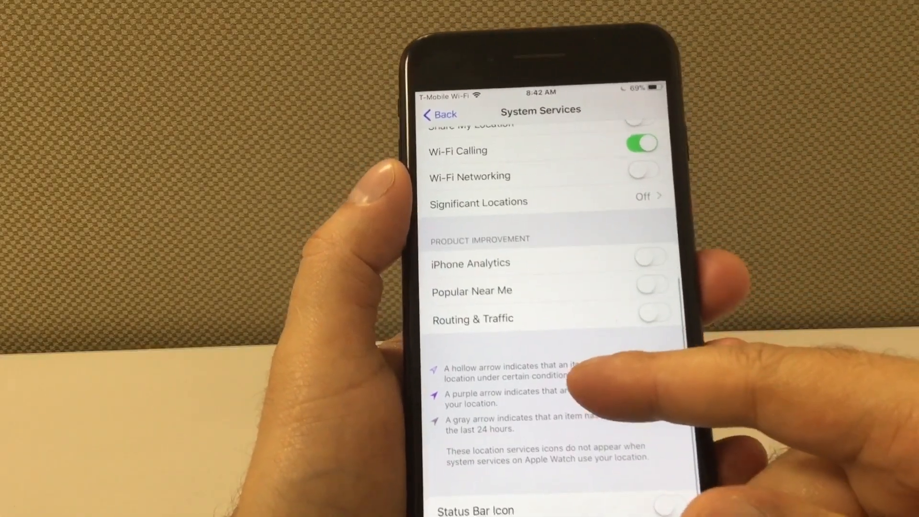
scroll(up, 3)
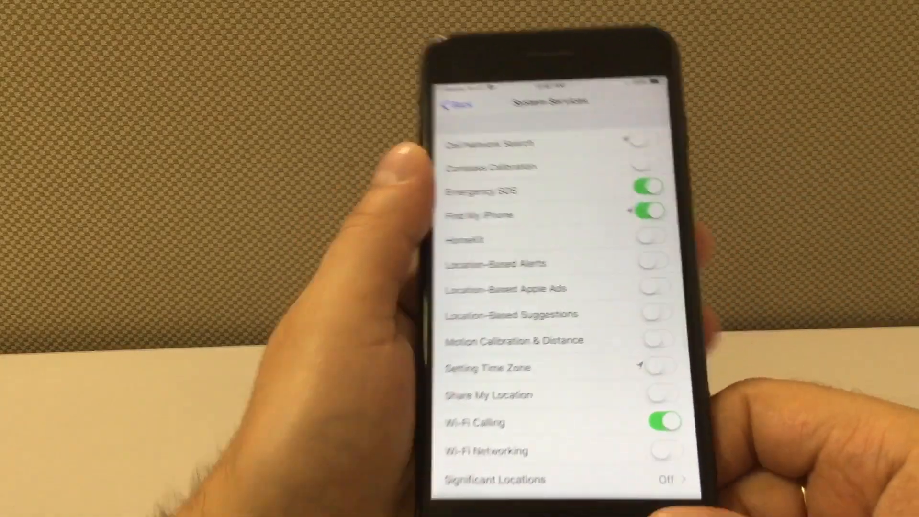
click(457, 103)
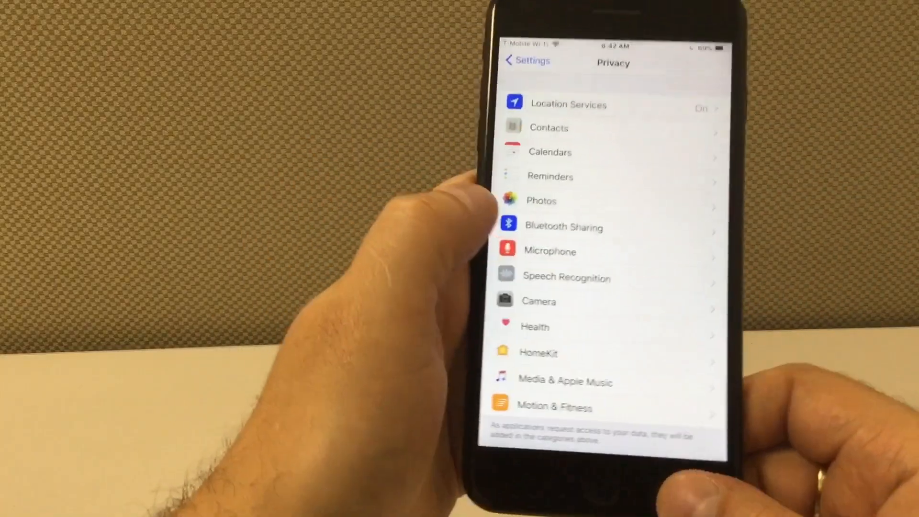